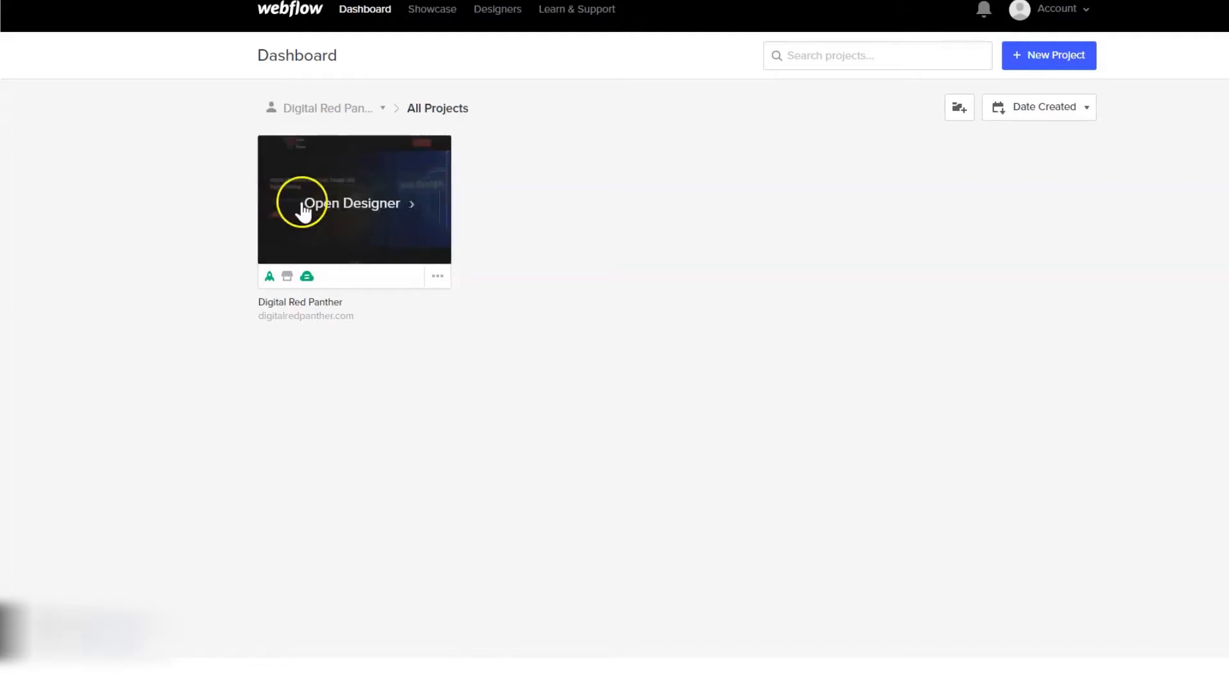
- Open the Digital Red Panther project in the Designer from the Dashboard
left_click(354, 203)
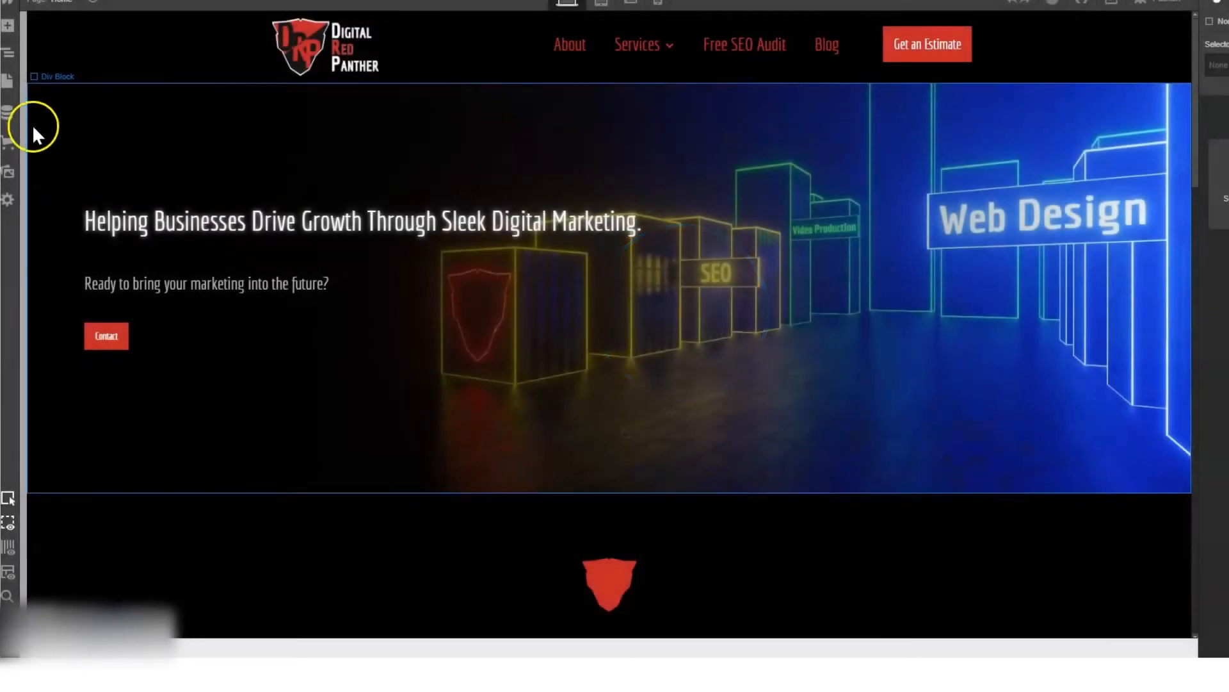
- Add a plain-text field labelled 'Title Tag' to the Blog Posts collection settings
left_click(9, 112)
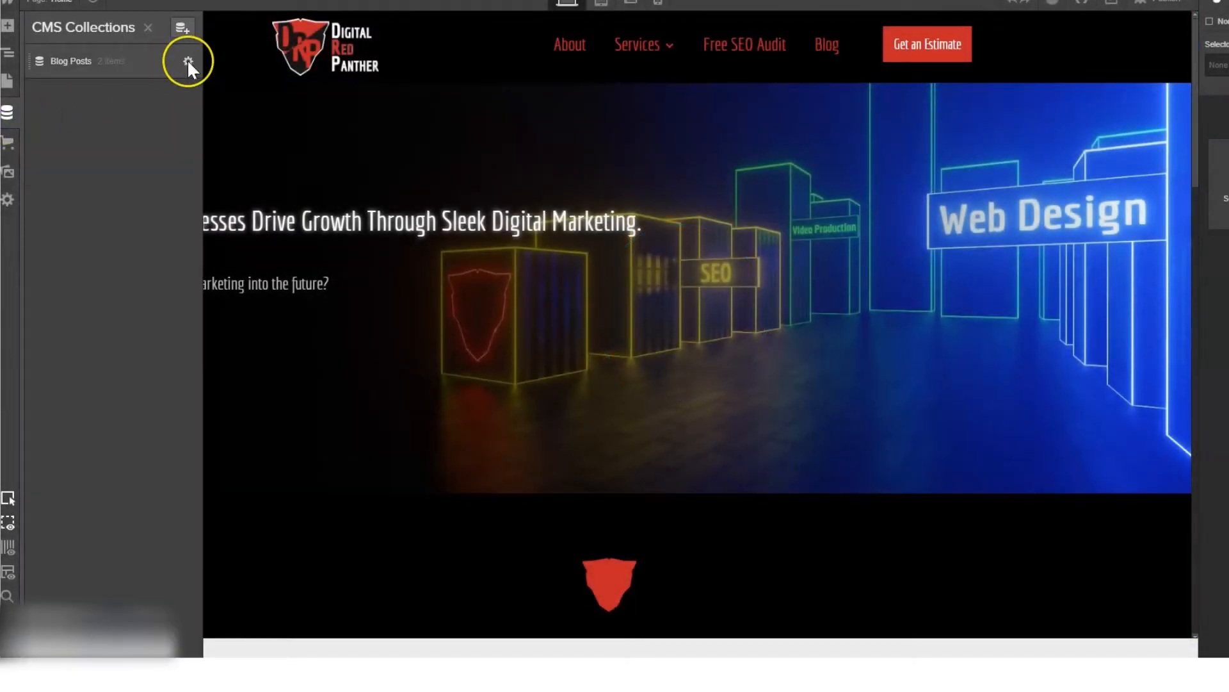
left_click(188, 61)
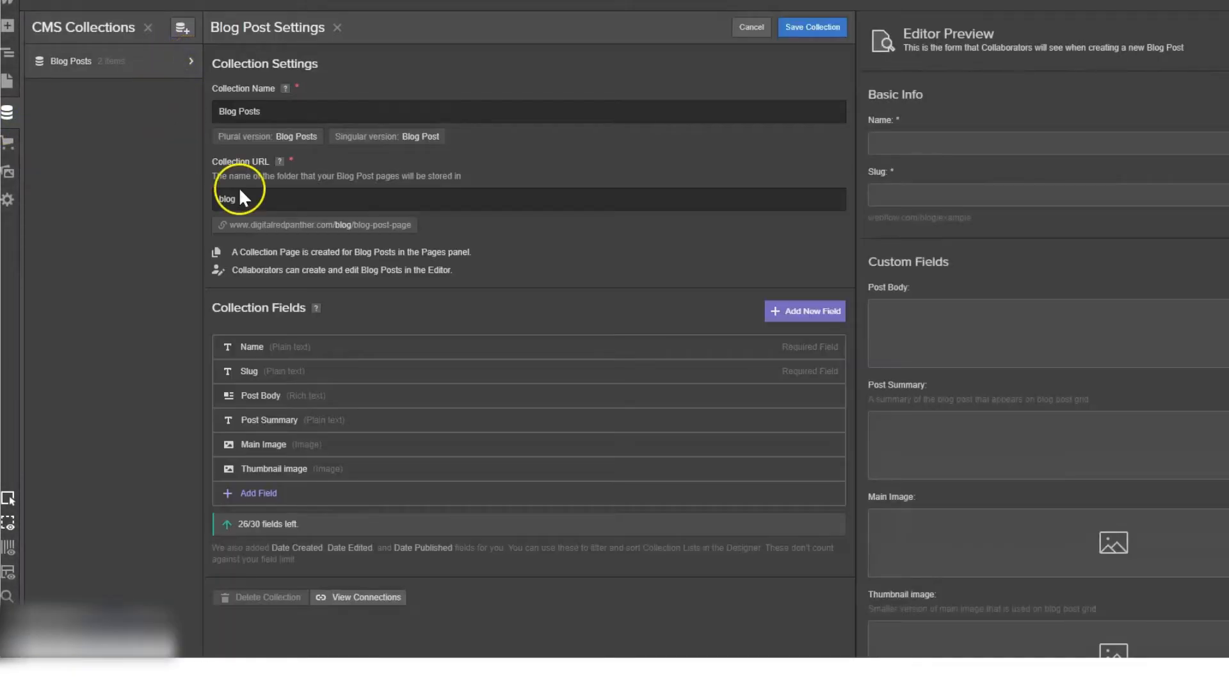
left_click(256, 491)
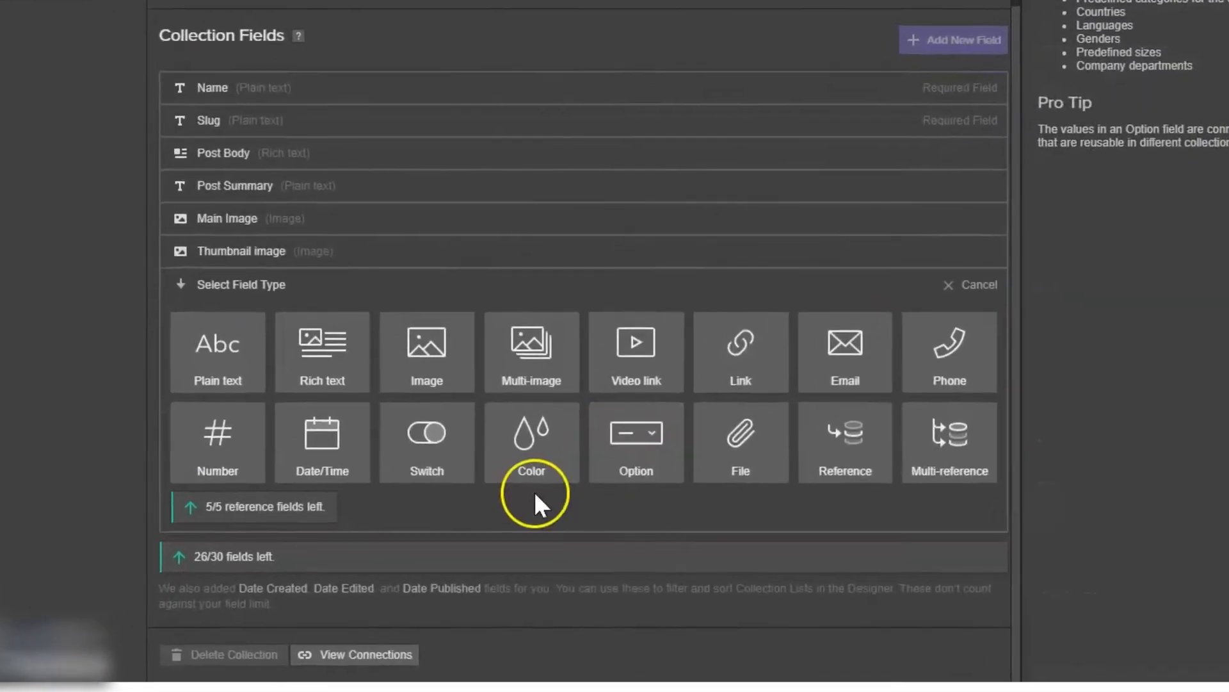
left_click(218, 352)
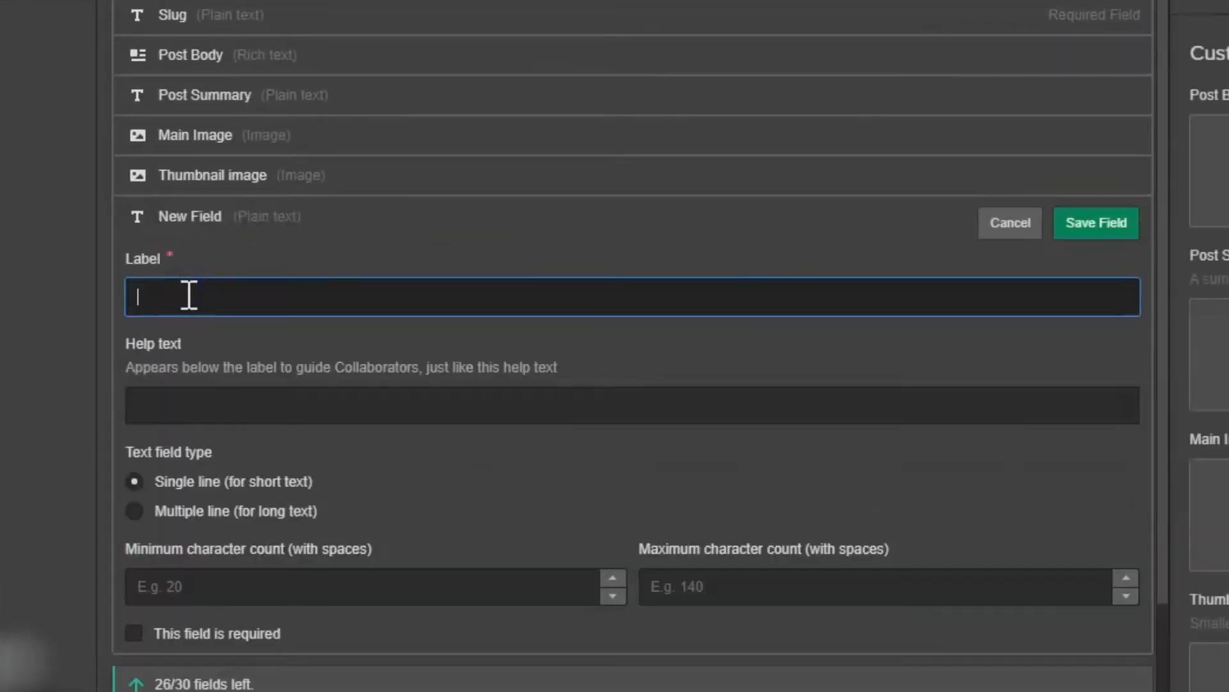
type("Title Tag")
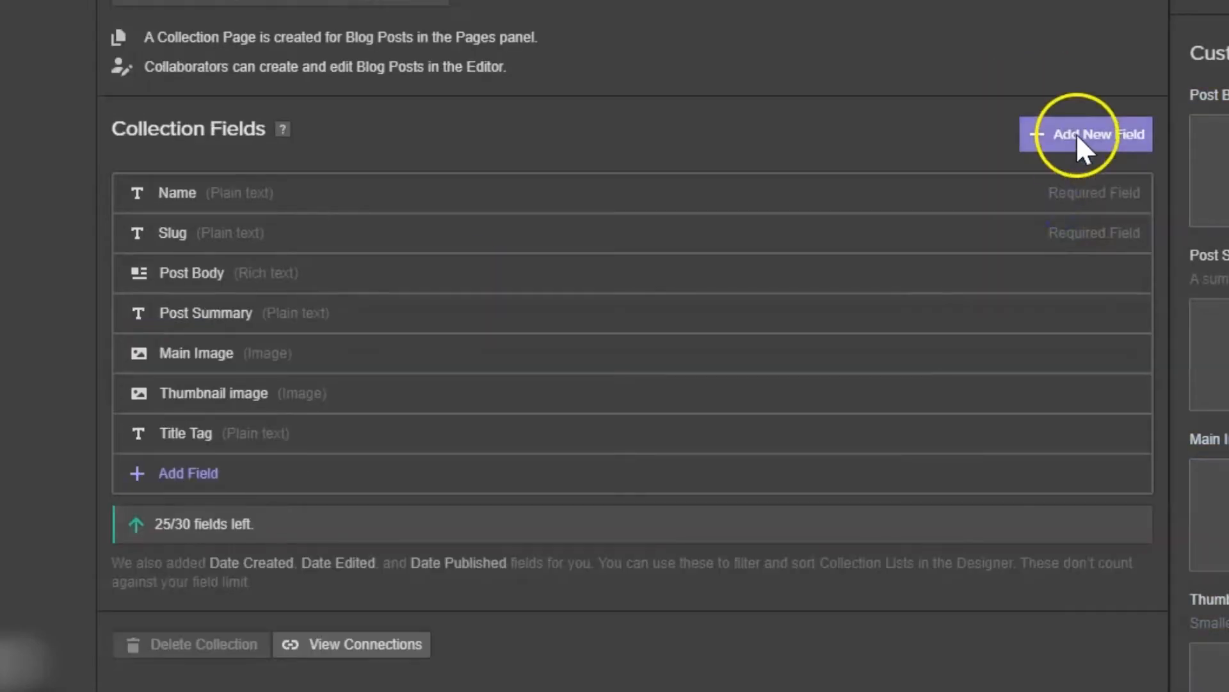
- Add a second plain-text 'Meta Description' field and save the collection
left_click(1087, 134)
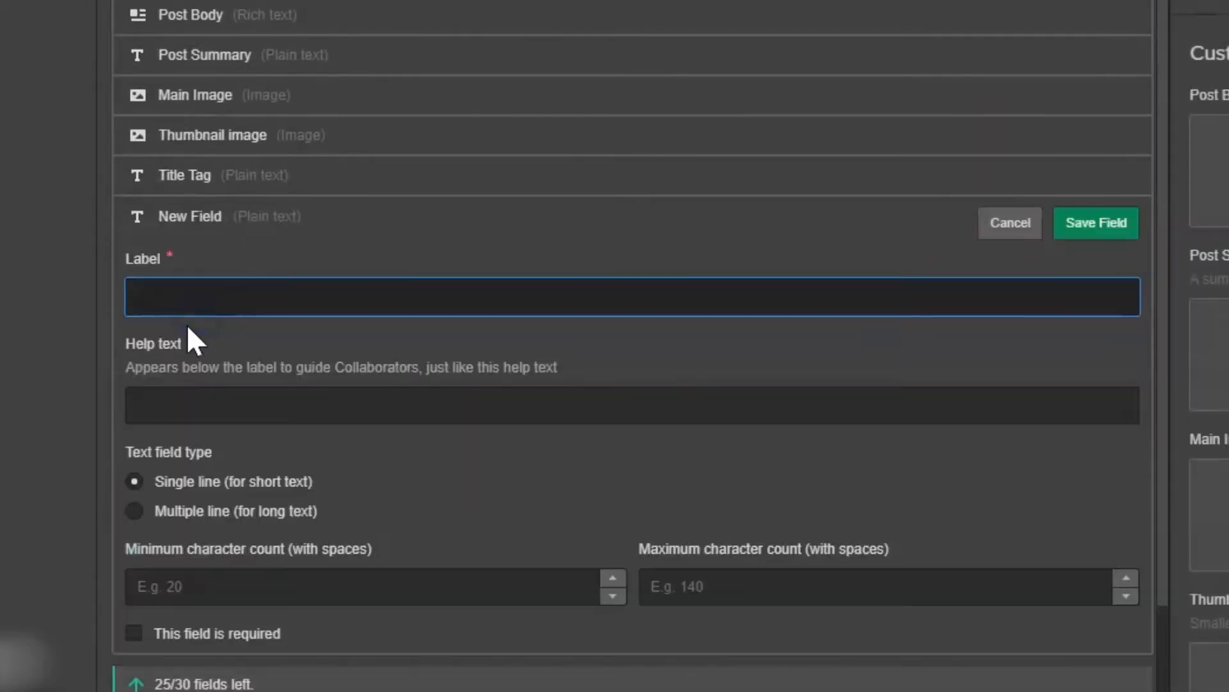
type("Meta dE")
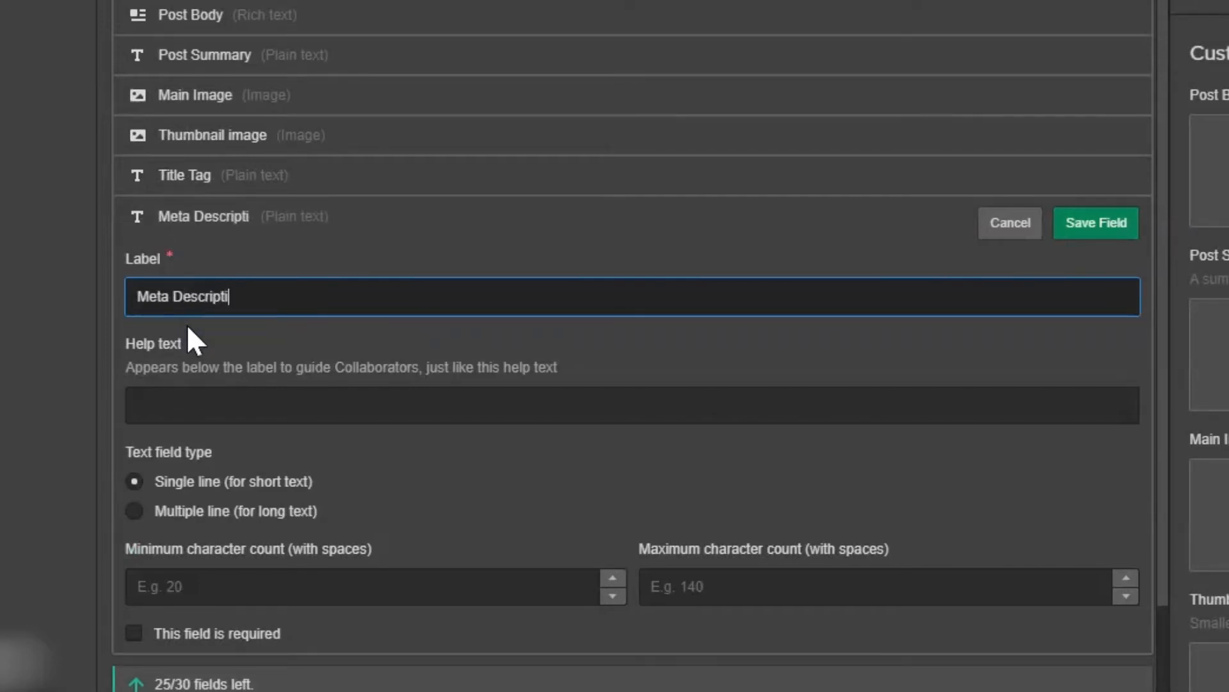
left_click(1095, 223)
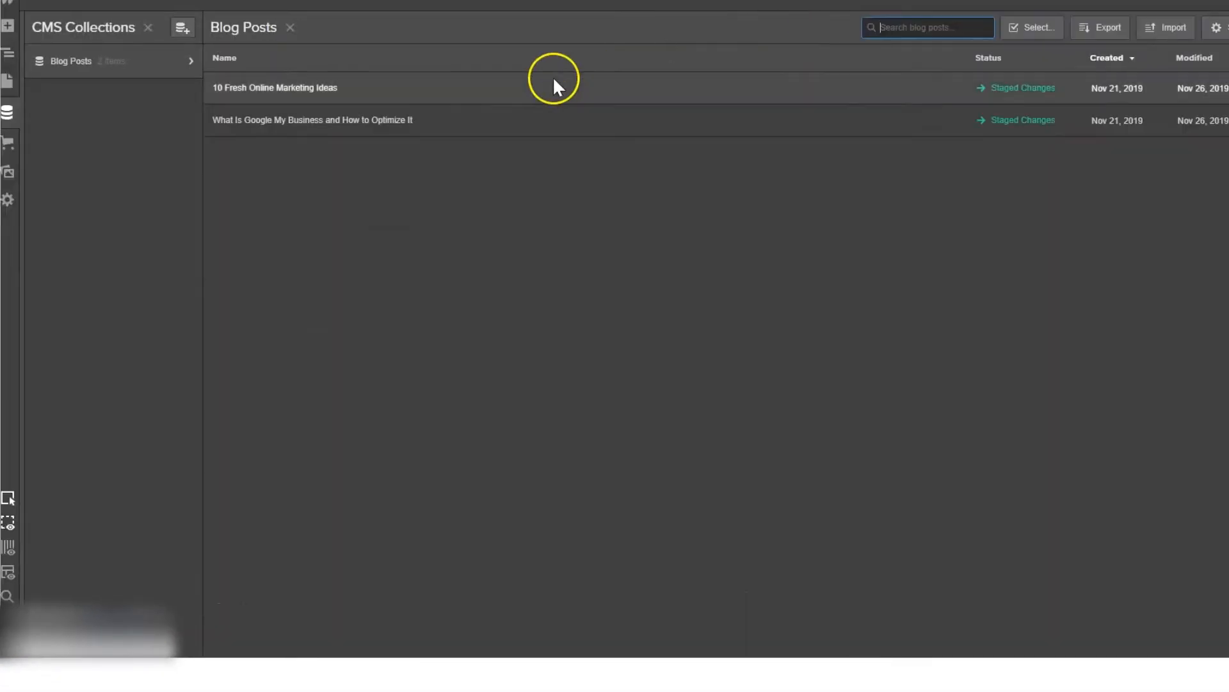
- Fill the post's Title Tag '10 Marketing Ideas to Grow Your Business Online | Digital Red Panther' and its Meta Description
left_click(274, 87)
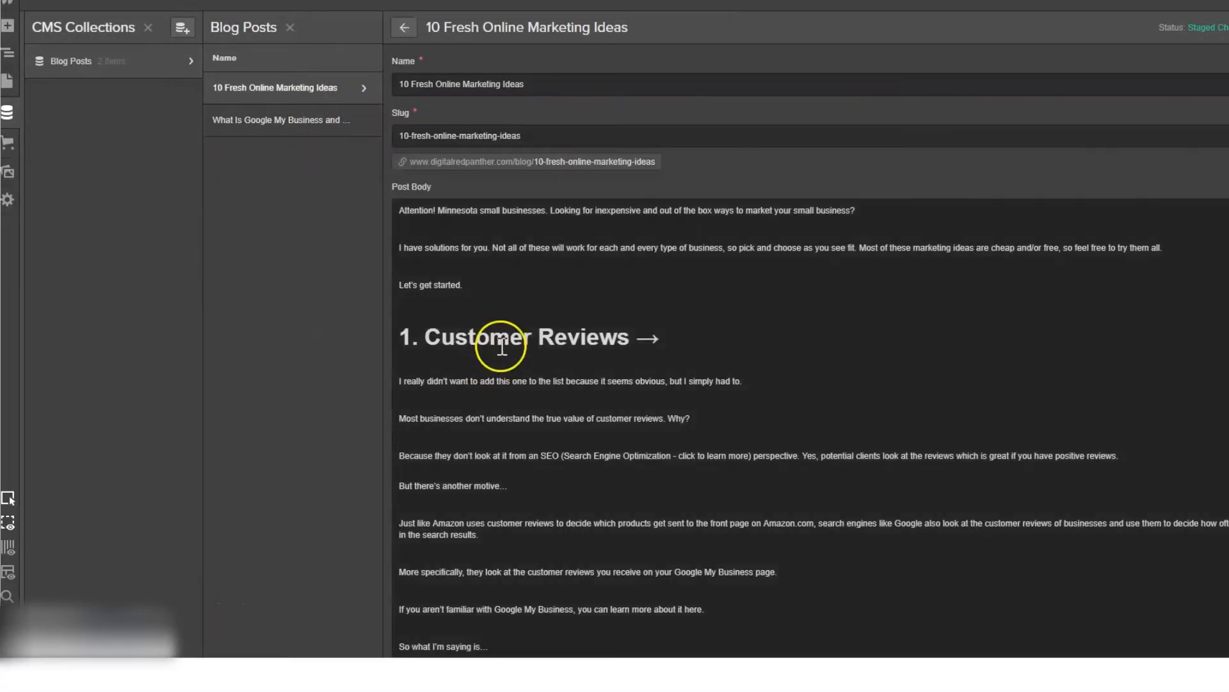
scroll("down", 3)
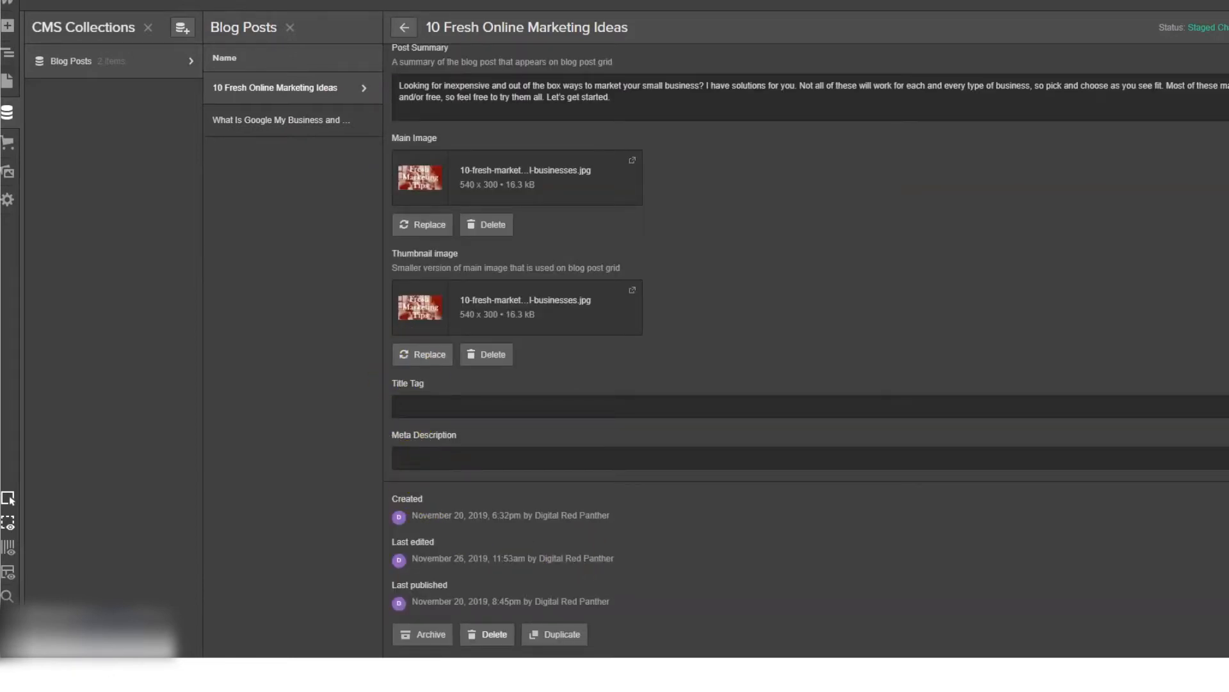
type("10 Marketing Ideas to Grow Your Business Online | Digital Red Panther")
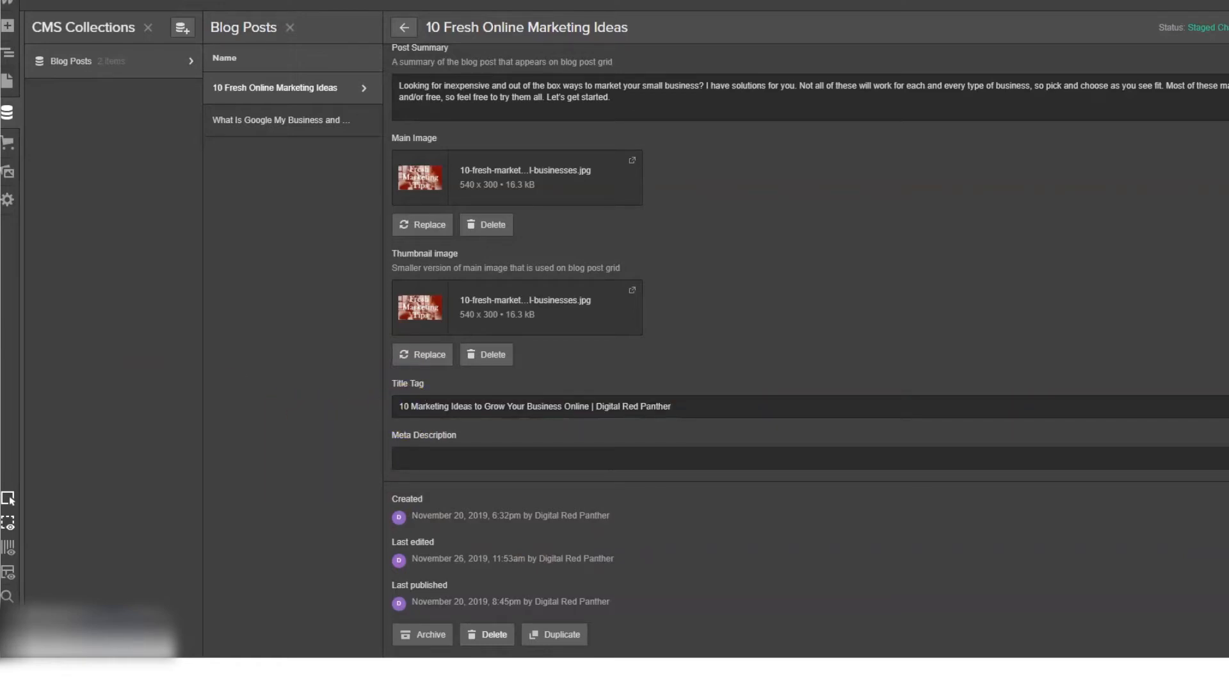
type("Learn how to grow your business with these 10 hacks. They're simple, yet unique. Anyone can do them, and they help tremendously.")
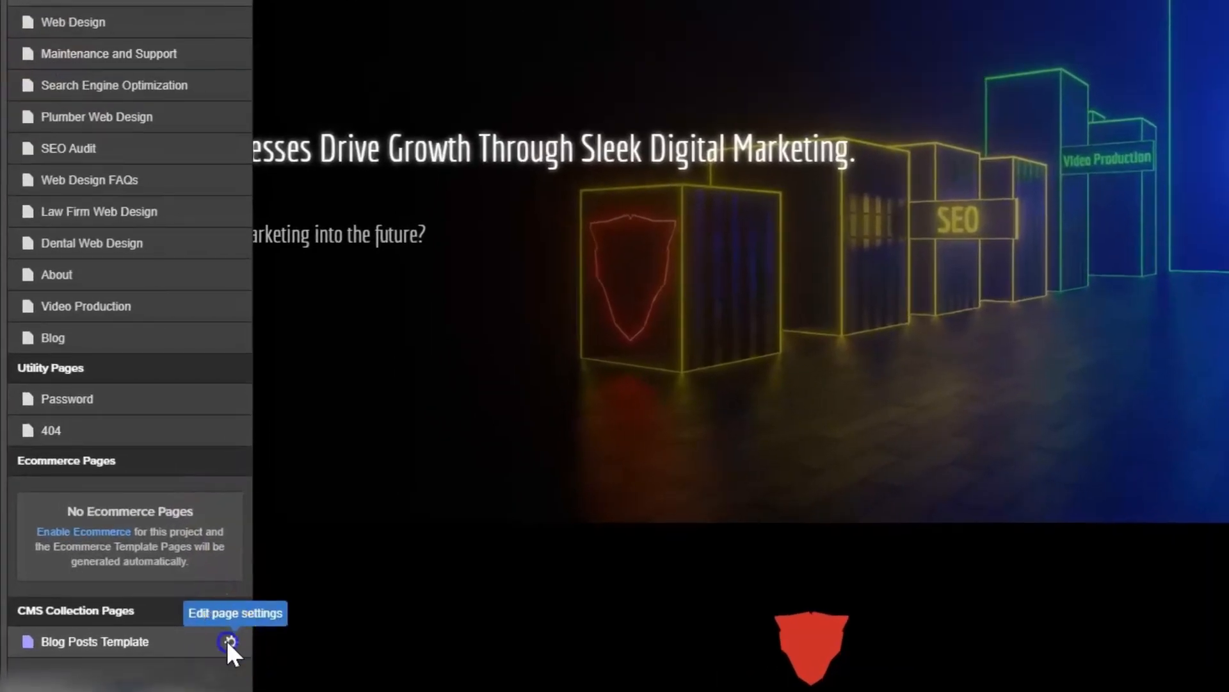
- Open the Blog Posts Template page settings from the Pages panel
left_click(229, 641)
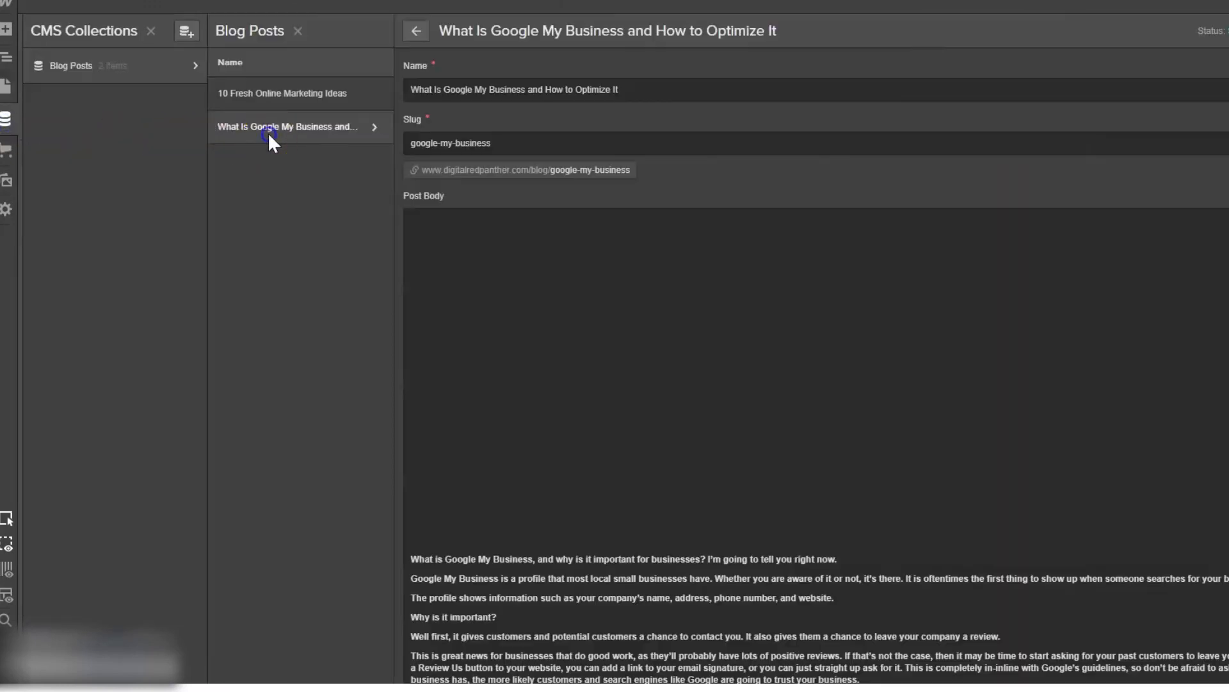
- Enter placeholder test text in the Title Tag and Meta Description fields of each post
scroll("down", 3)
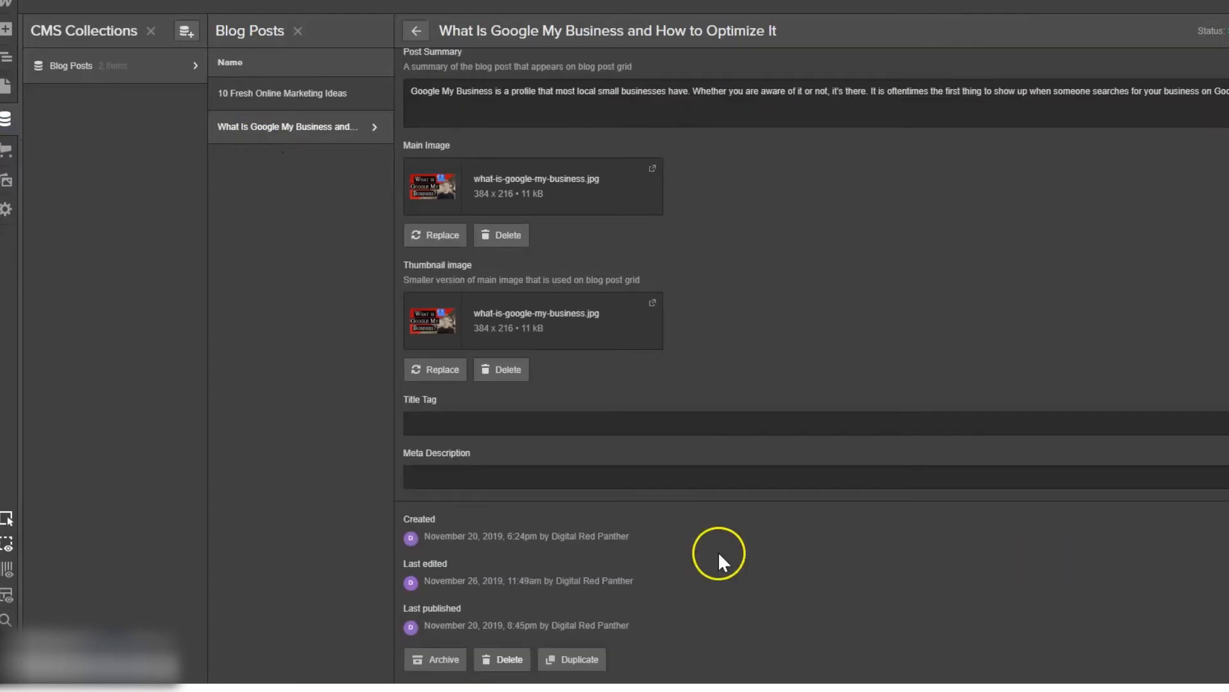
type("asd")
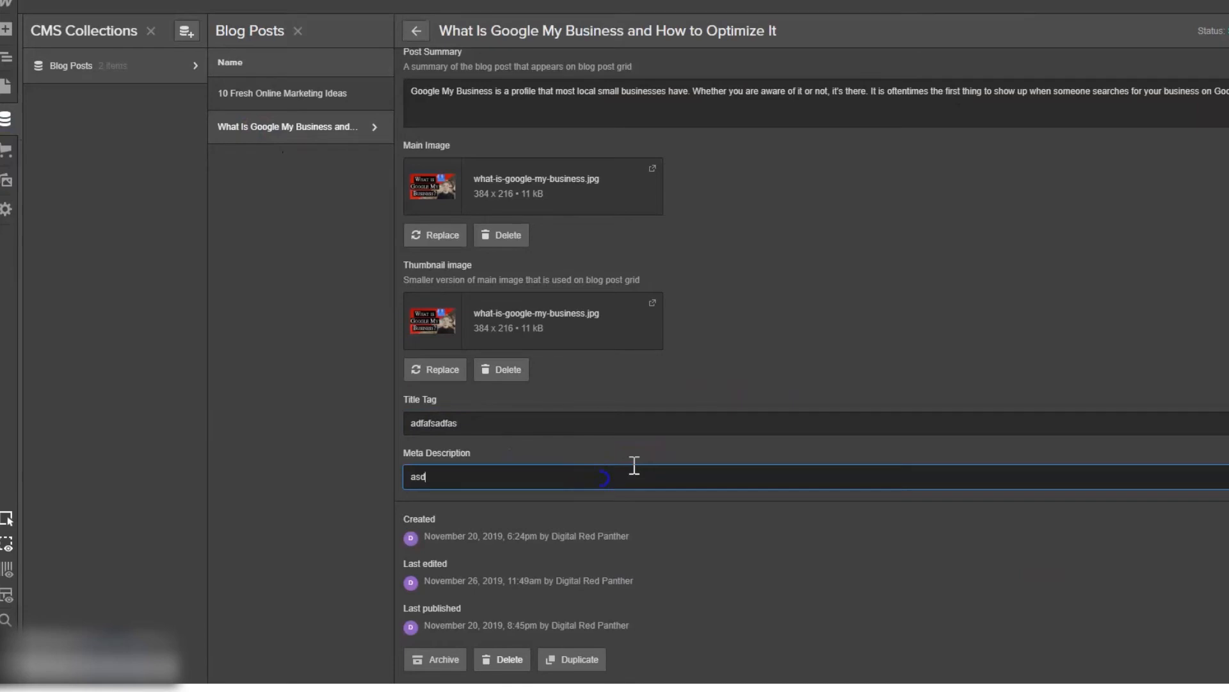
left_click(415, 31)
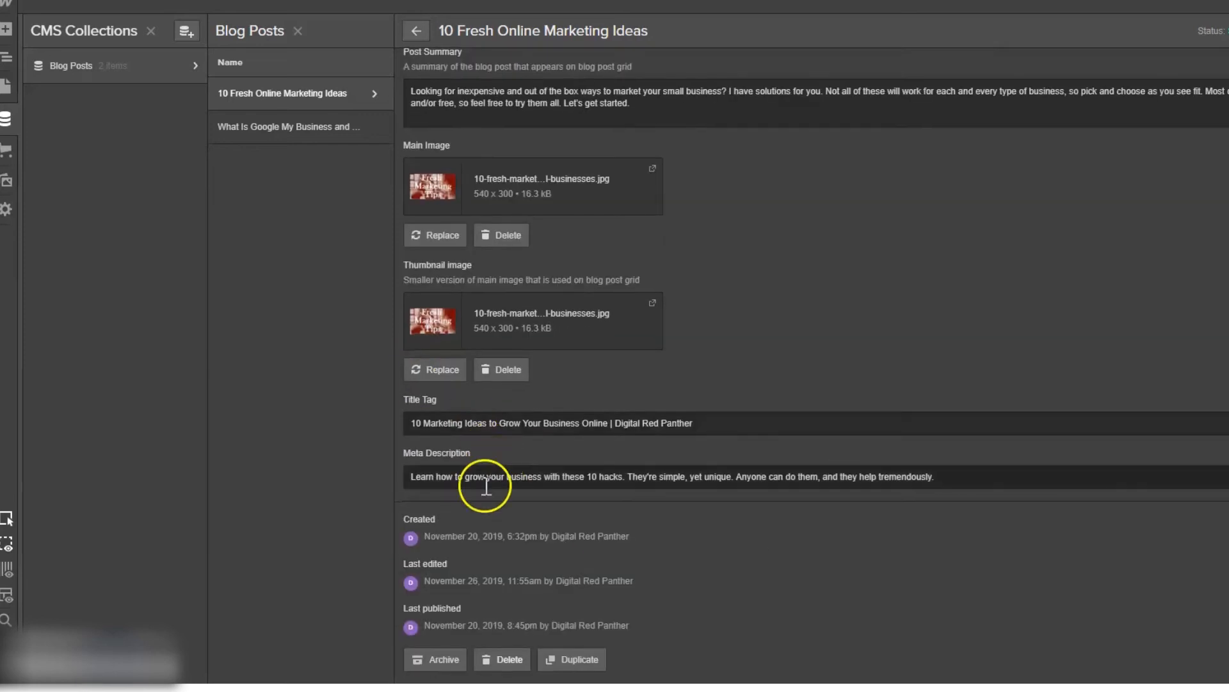
type("asfasdfsad")
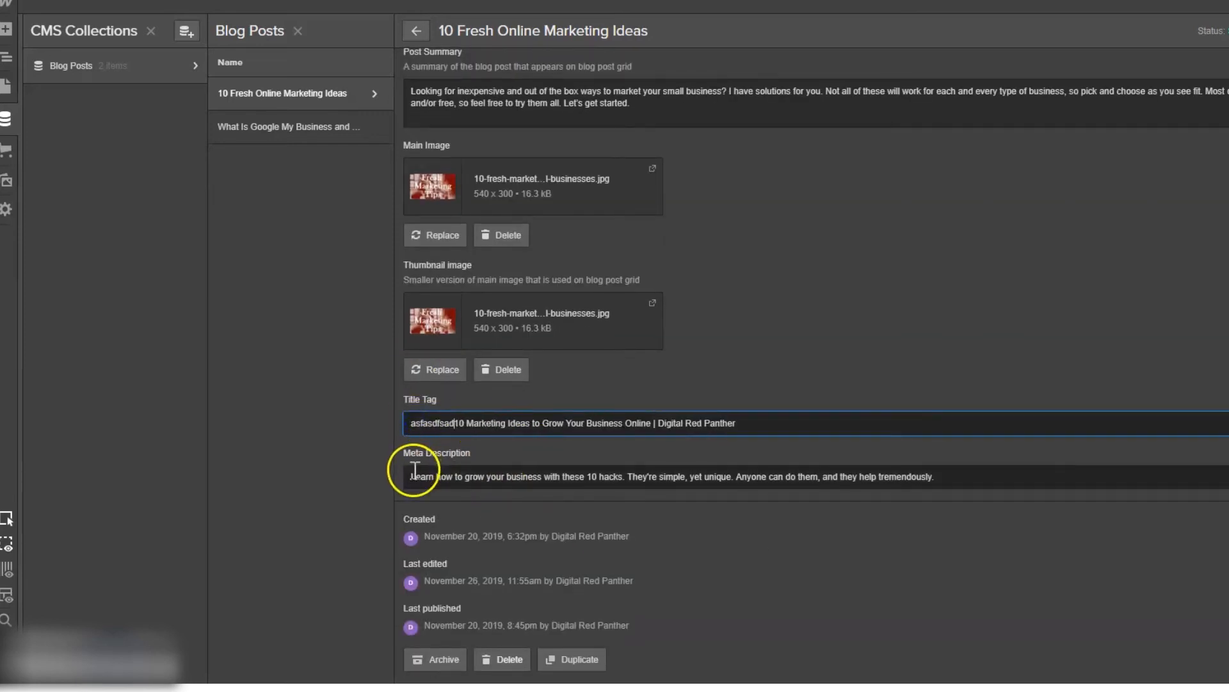
type("asdfasdfasd")
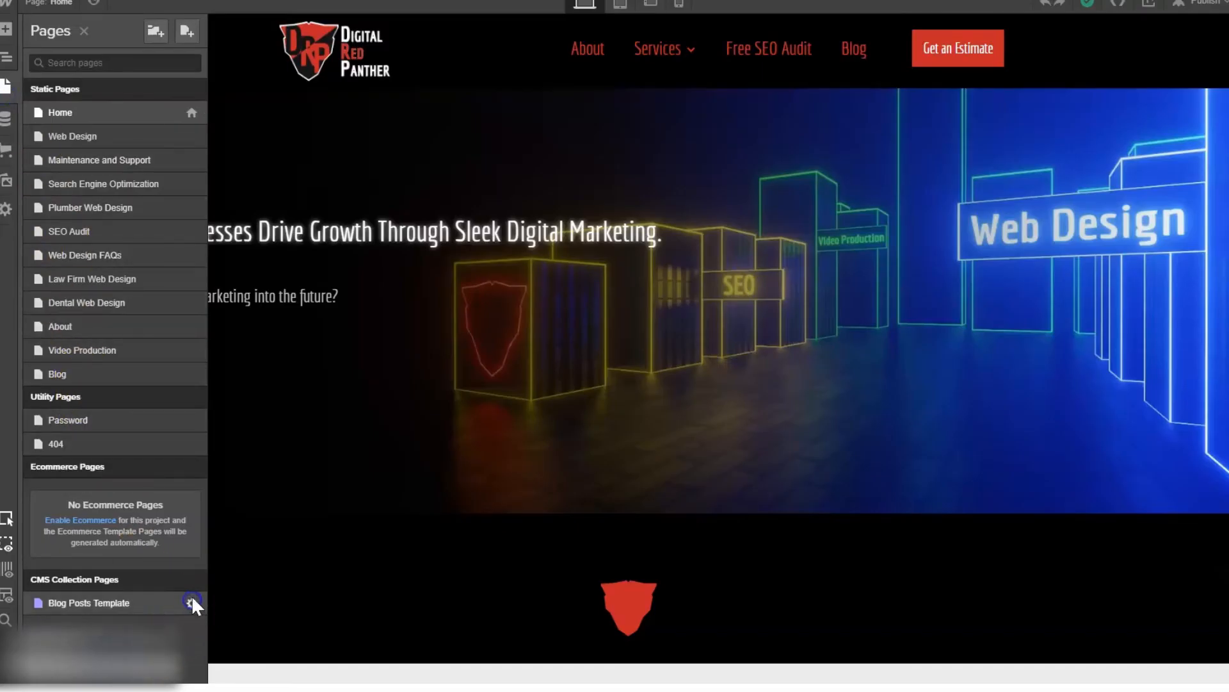
- Bring up the Blog Posts Template settings to check its SEO fields use Title Tag and Meta Description
left_click(193, 601)
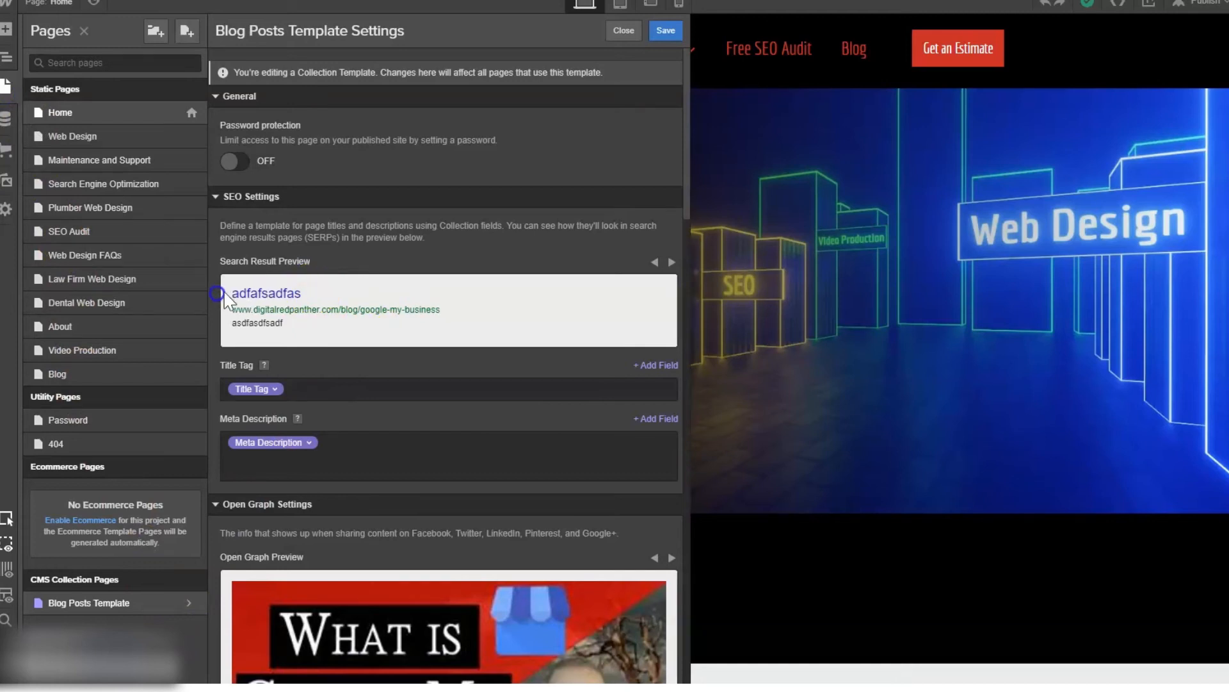